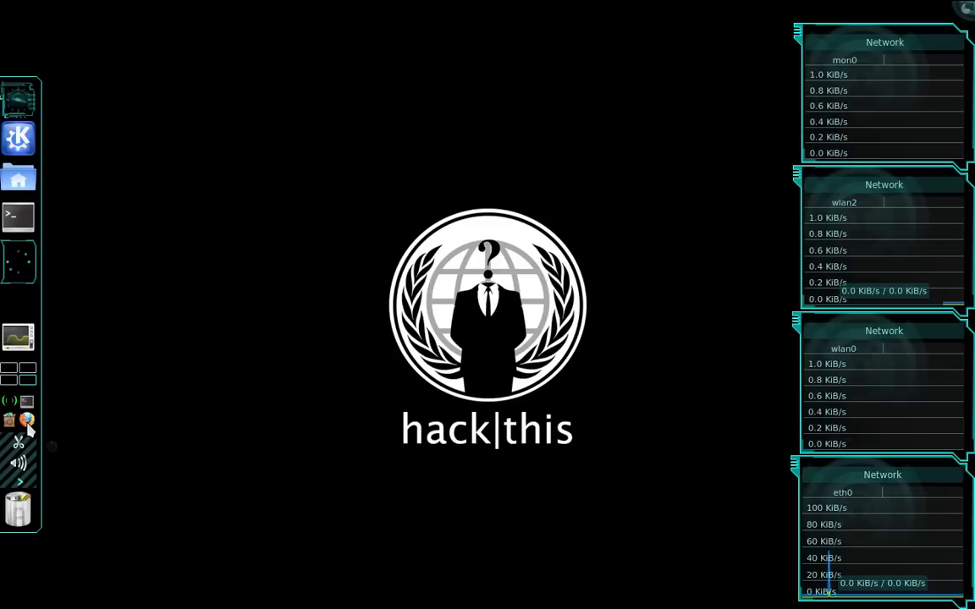
Step: Download yamas.sh from the Yamas page at comax.fr/yamas.php and save it to disk
left_click(27, 260)
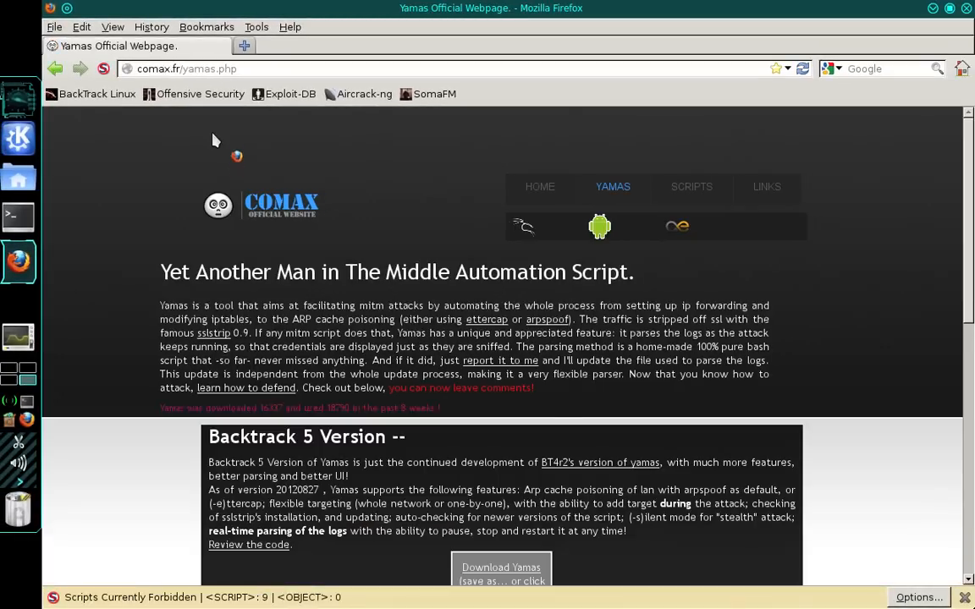
scroll("down", 3)
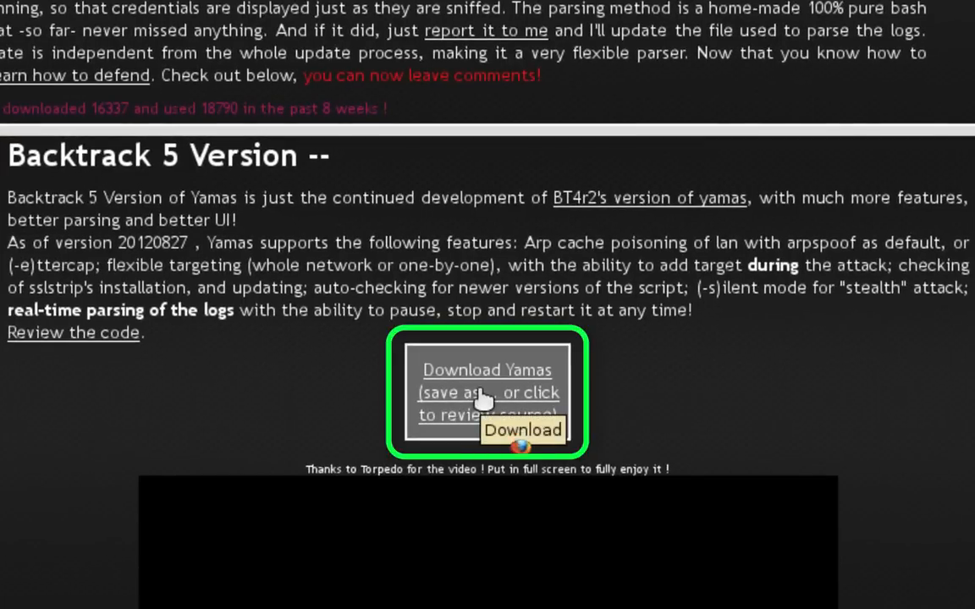
left_click(521, 430)
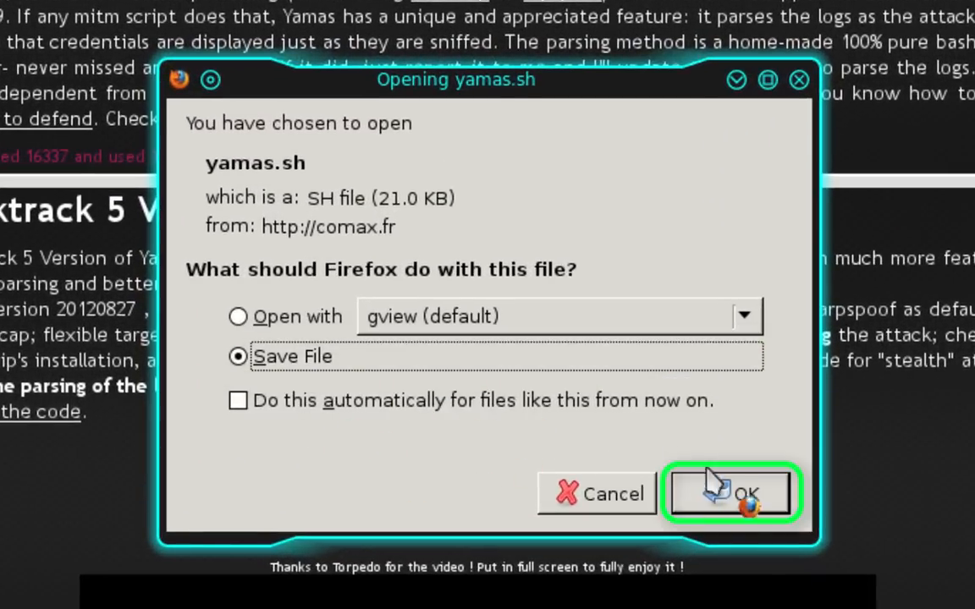
left_click(731, 494)
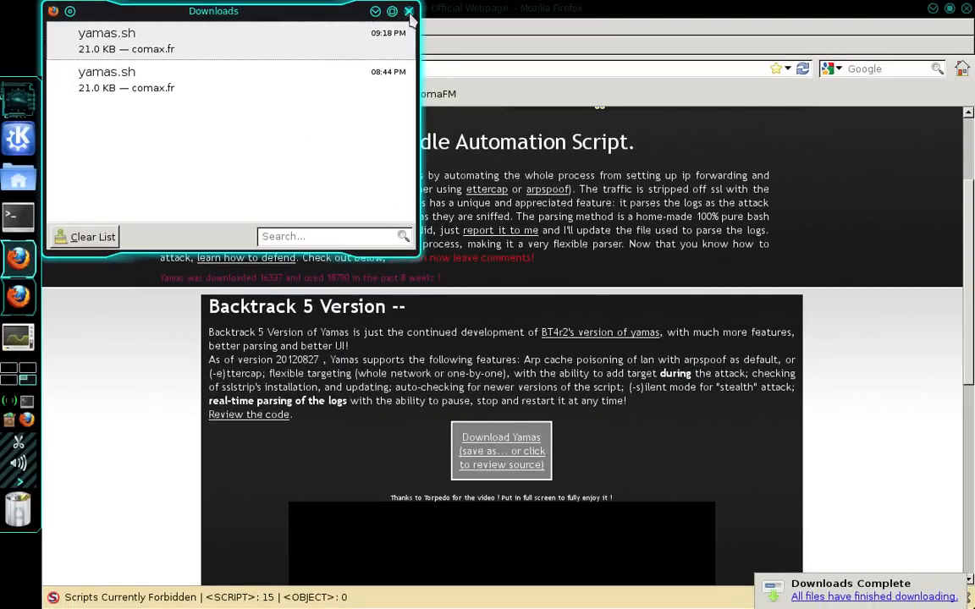
Step: Close the Downloads window and Firefox to return to the desktop
left_click(409, 10)
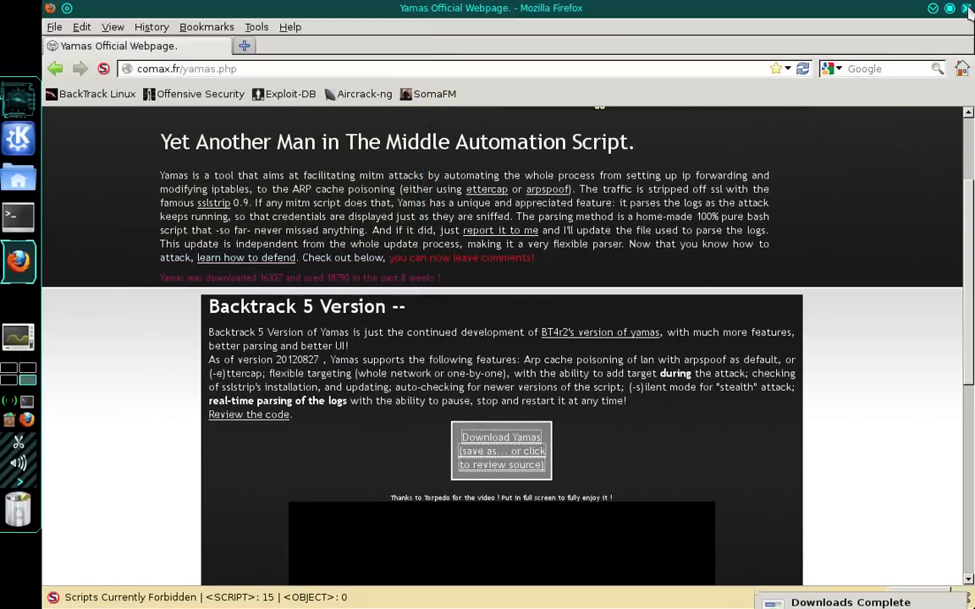
left_click(966, 7)
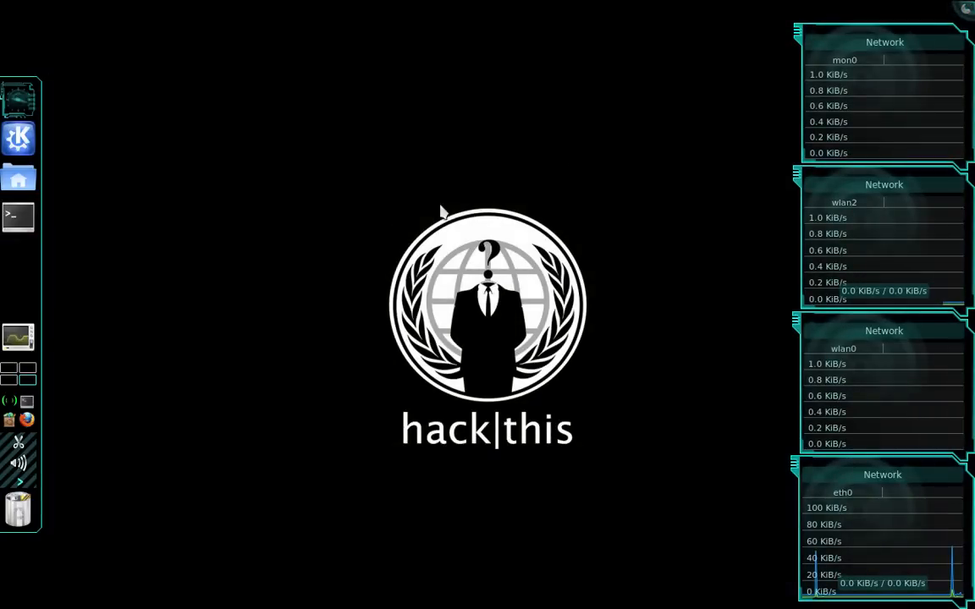
mouse_move(117, 183)
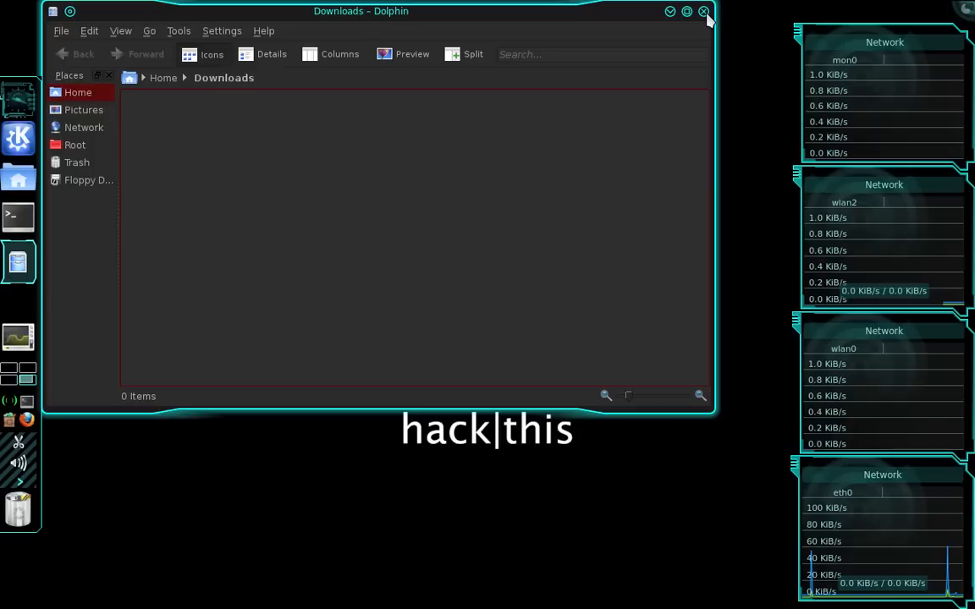
Step: Close Dolphin after moving yamas.sh from Downloads onto the desktop
left_click(704, 11)
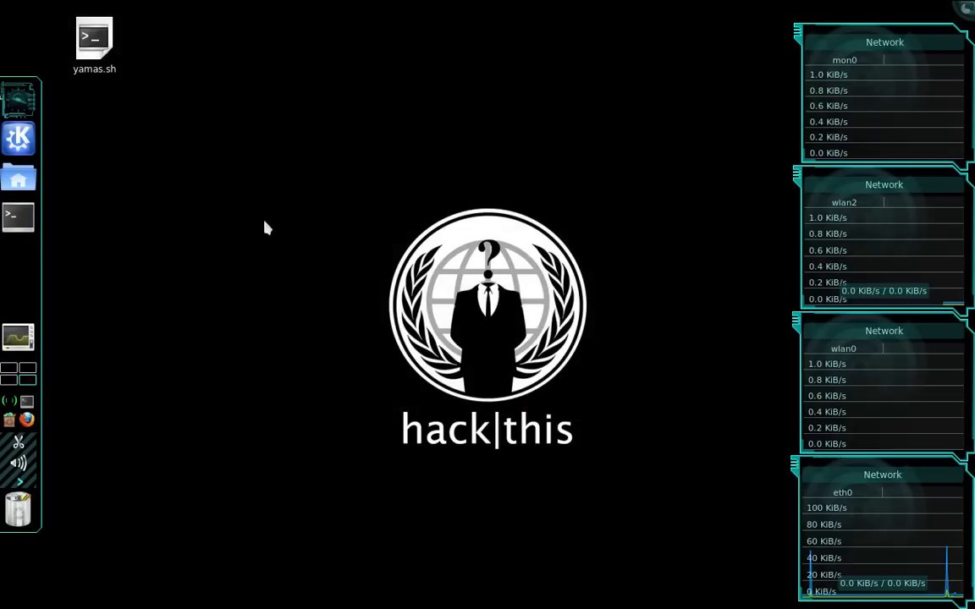
mouse_move(171, 262)
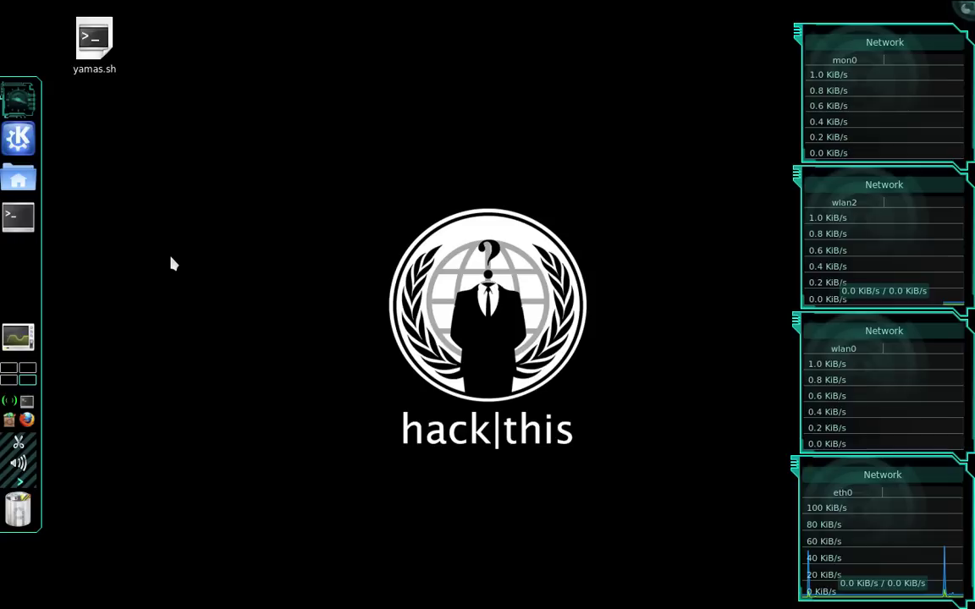
mouse_move(41, 400)
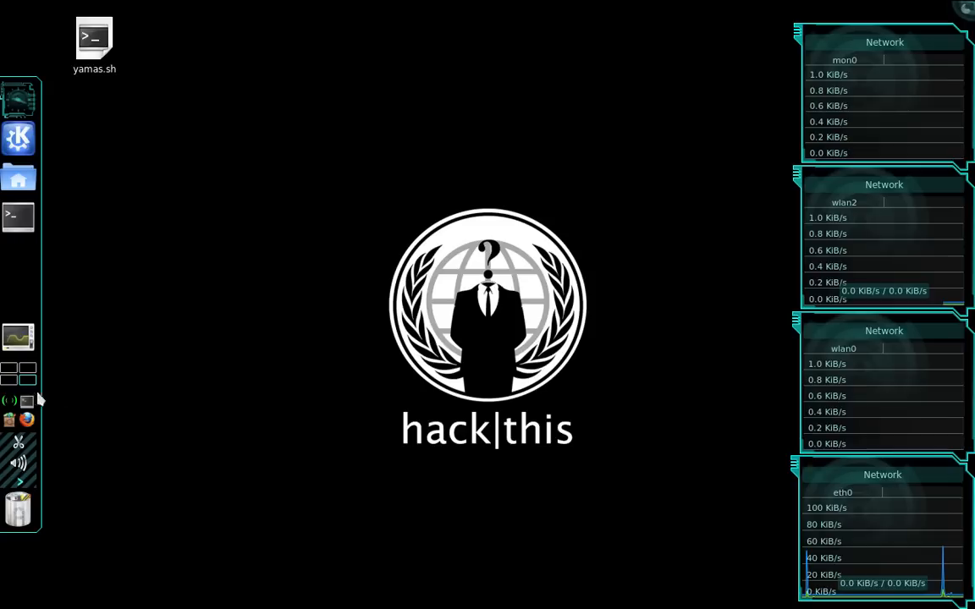
mouse_move(12, 403)
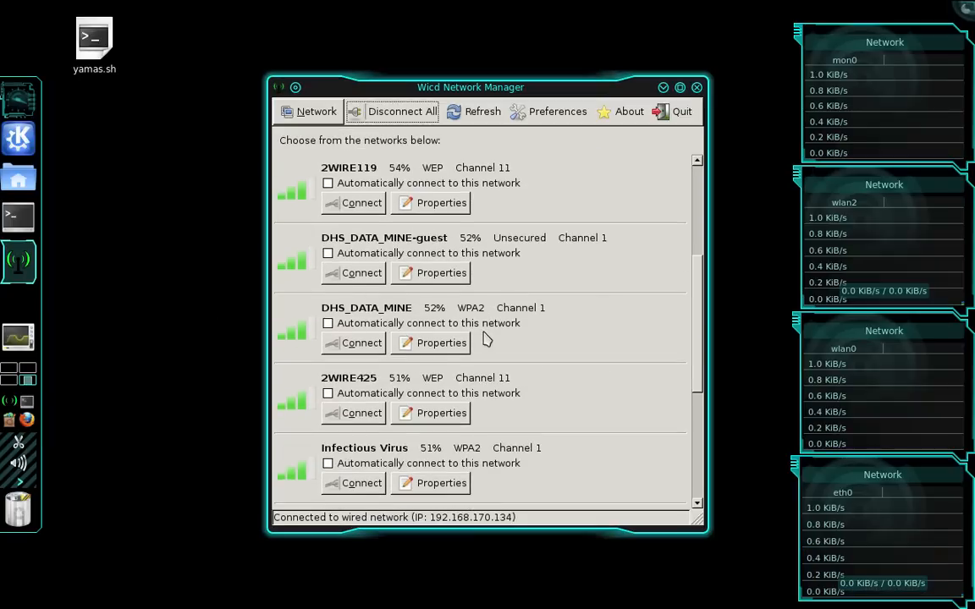
Step: Connect to the HackSpot wireless network in Wicd and close the manager
scroll("down", 3)
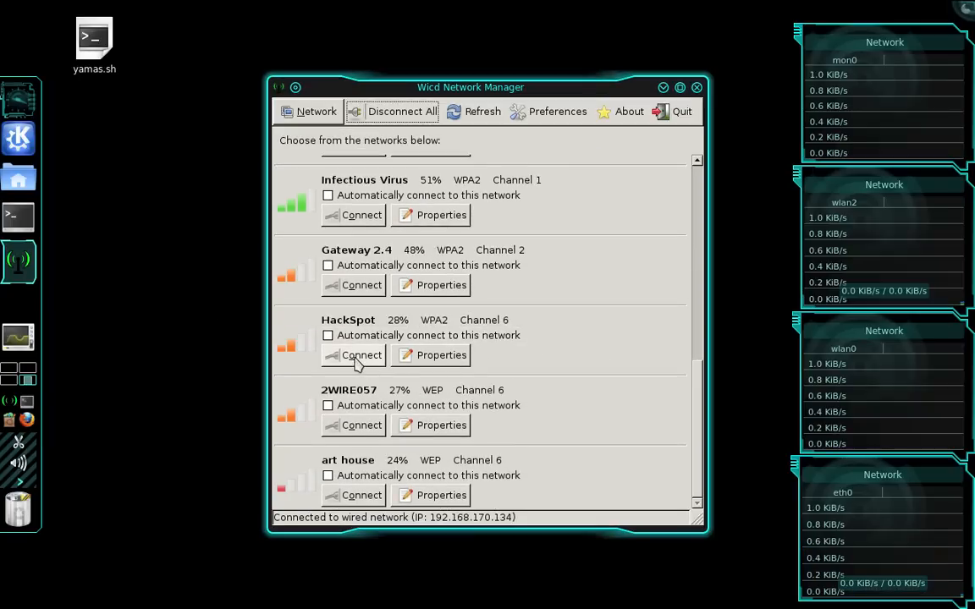
left_click(362, 356)
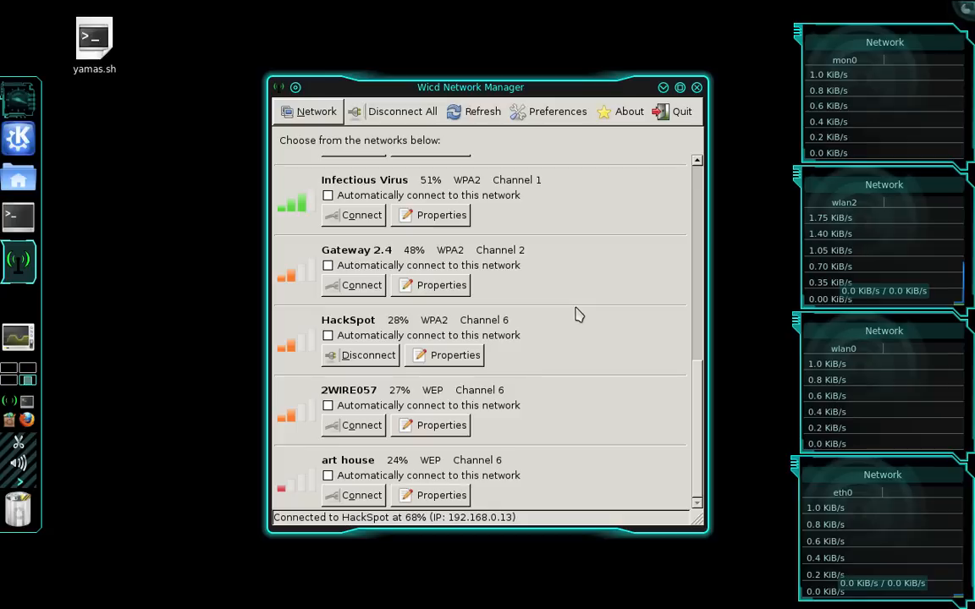
mouse_move(695, 95)
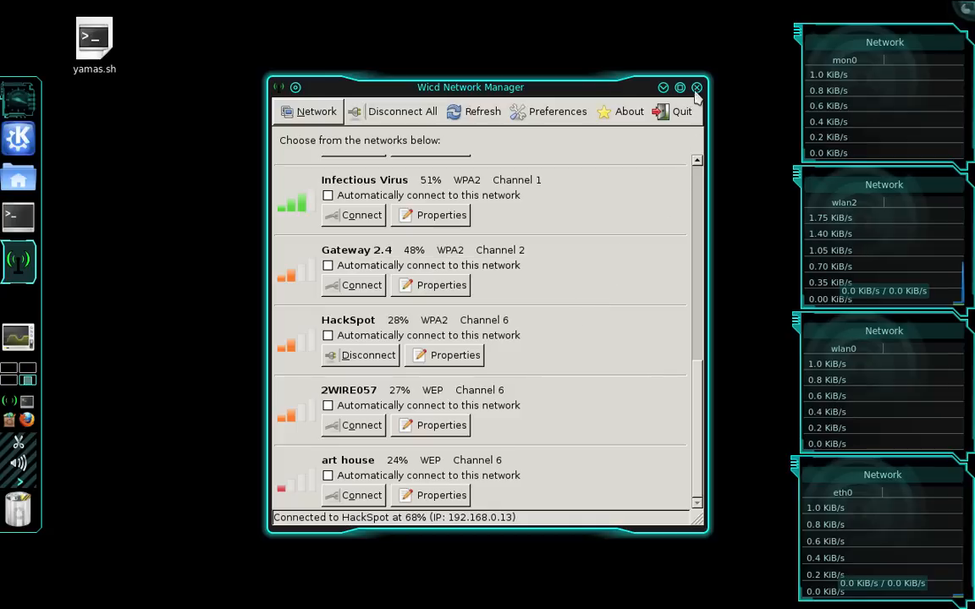
left_click(697, 88)
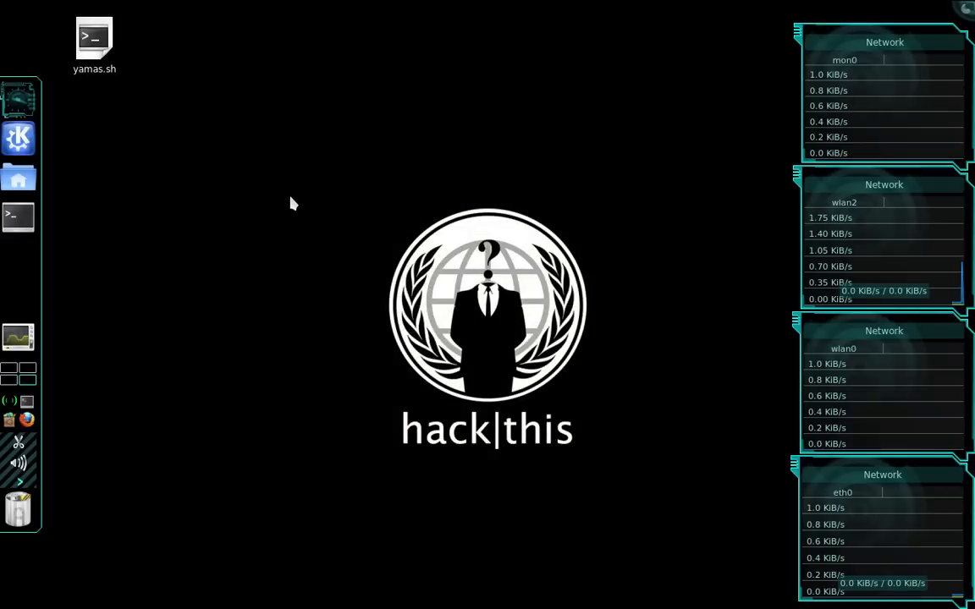
mouse_move(318, 224)
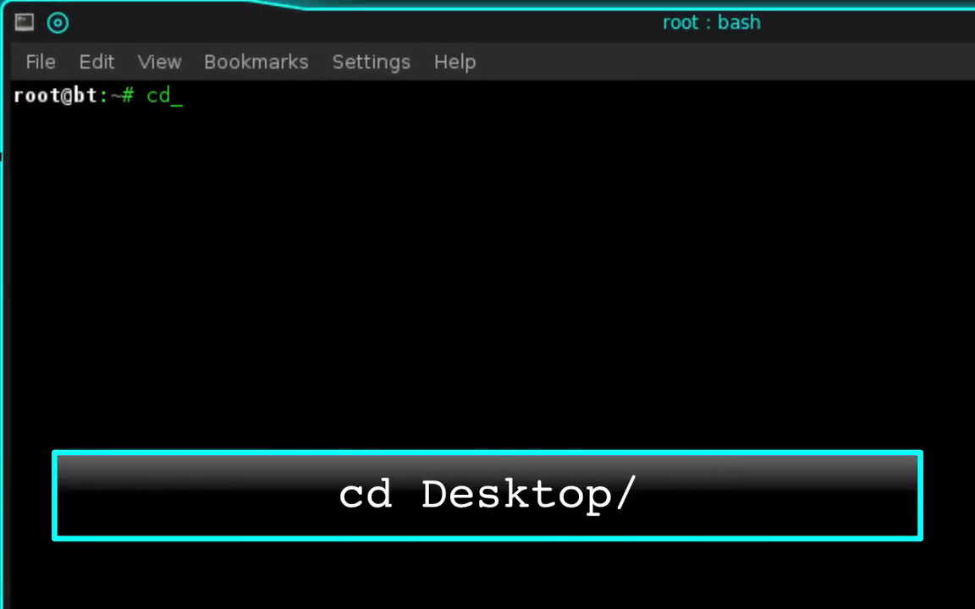
Step: Change into the Desktop folder and enter './yamas.sh' to start the script
type("Desktop")
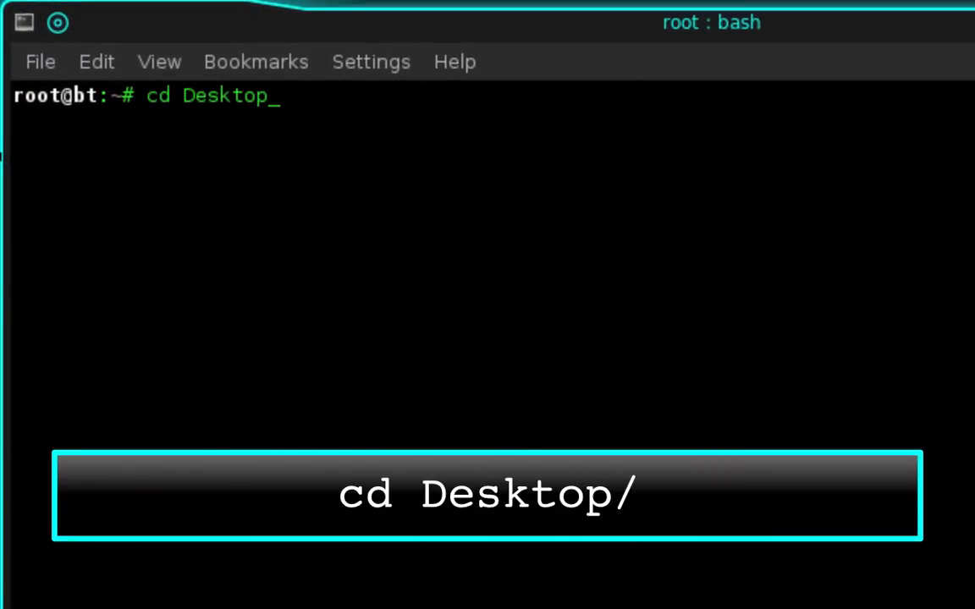
key("Return")
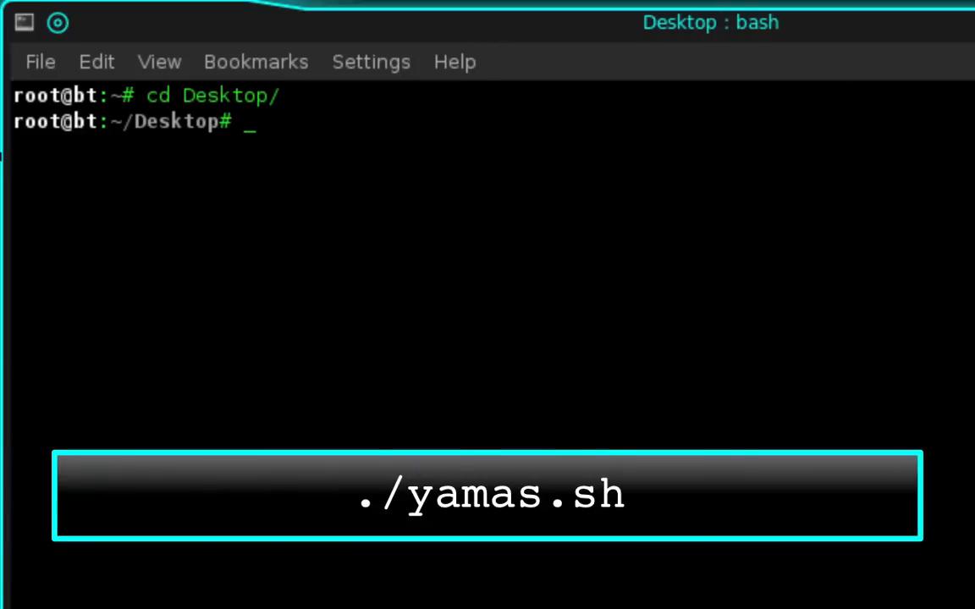
type("./yamas")
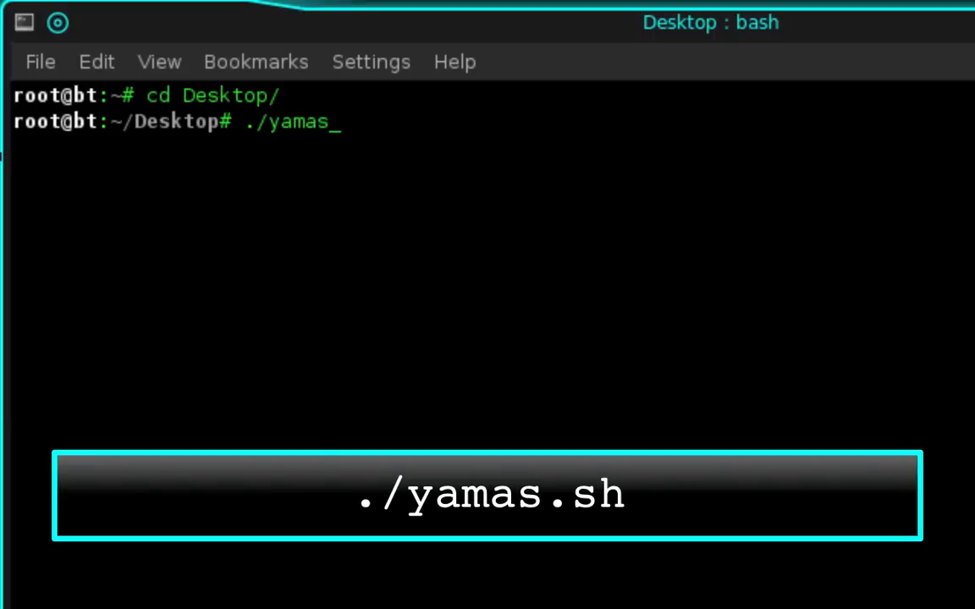
type(".sh")
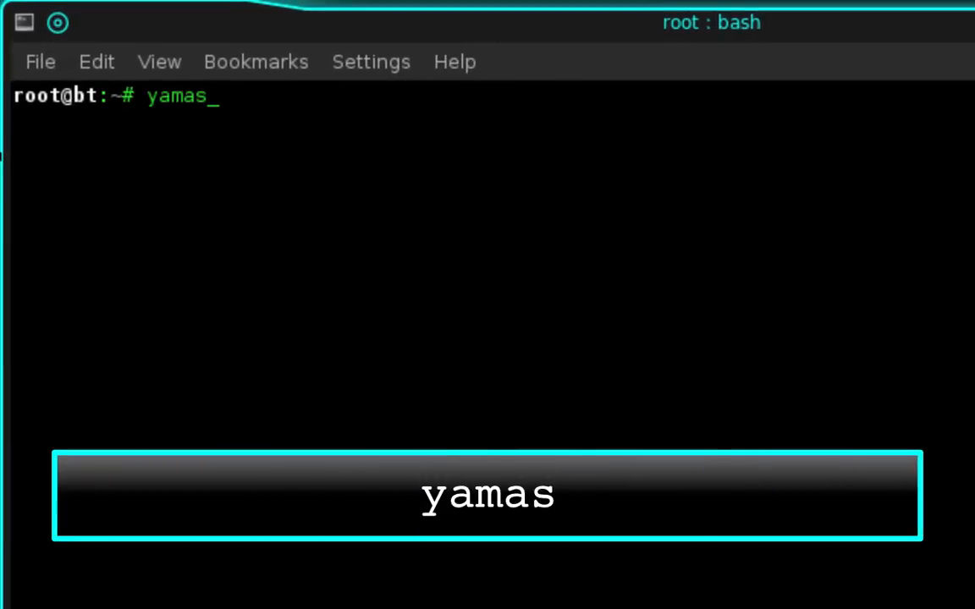
Step: Run yamas and accept the default redirect port 8080 and source port 80
key("Return")
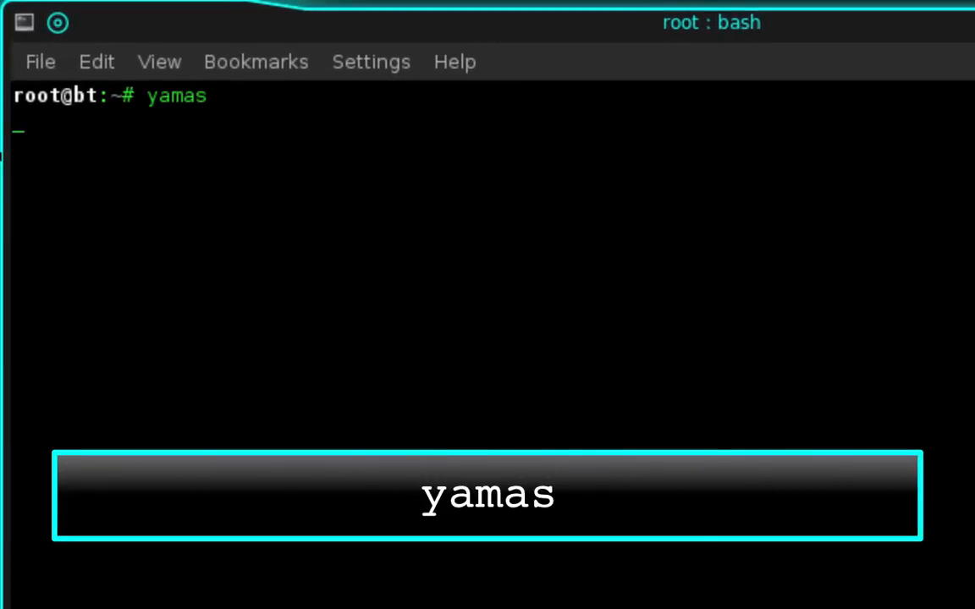
key("Return")
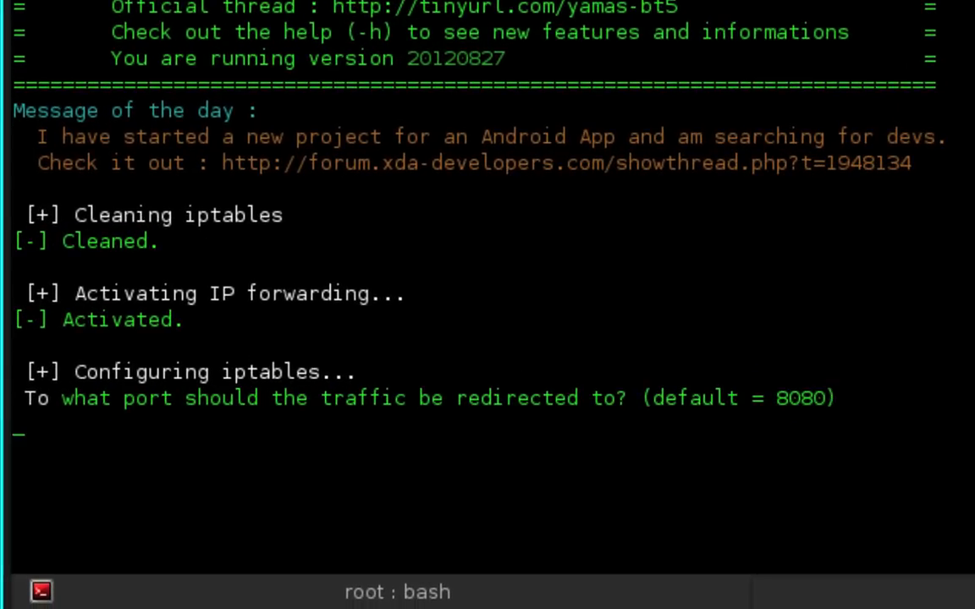
key("Return")
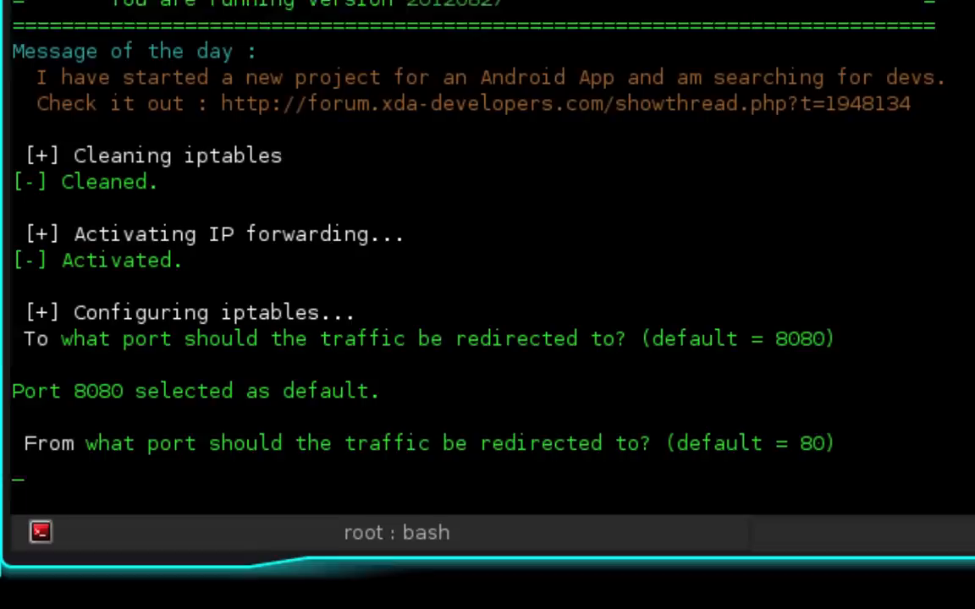
scroll("down", 3)
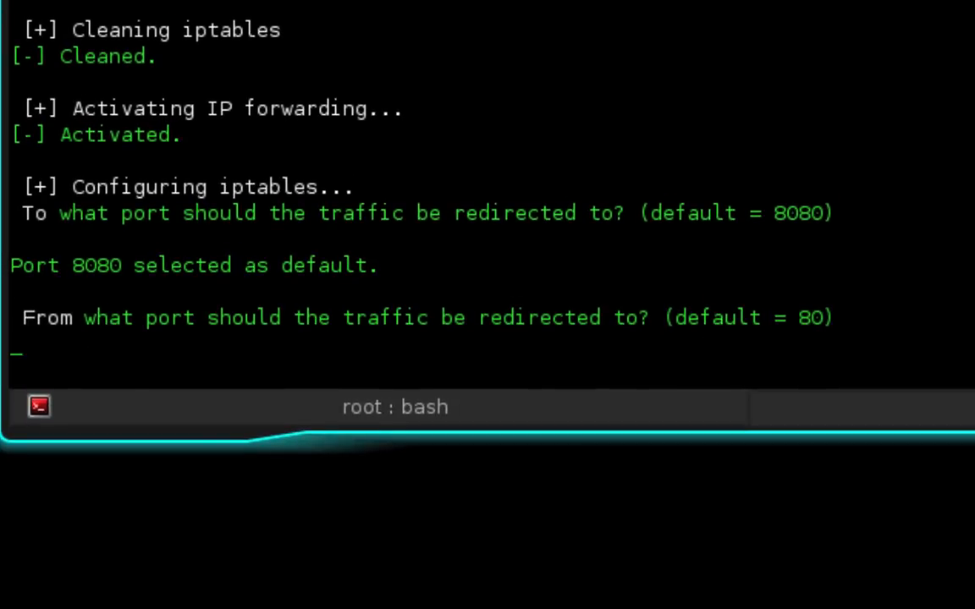
key("Return")
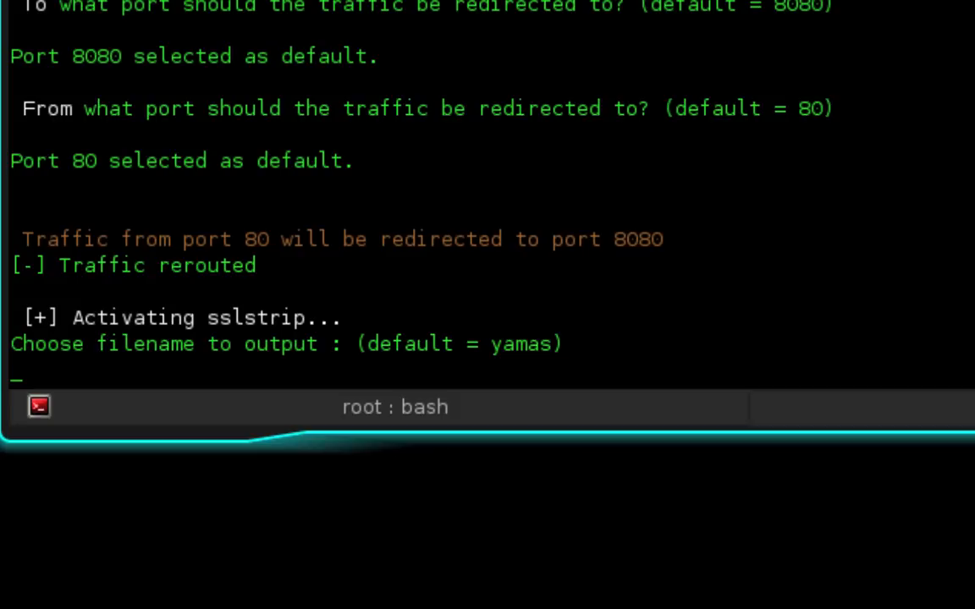
Step: Name the sslstrip output file 'yamassniff' so it logs to /tmp/yamassniff.txt
type("yama")
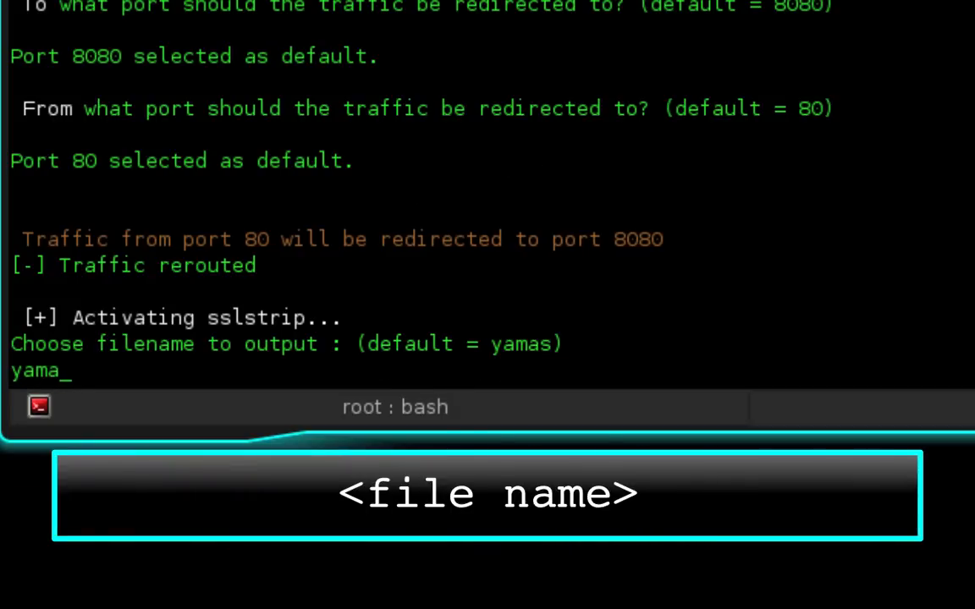
type("ssniff")
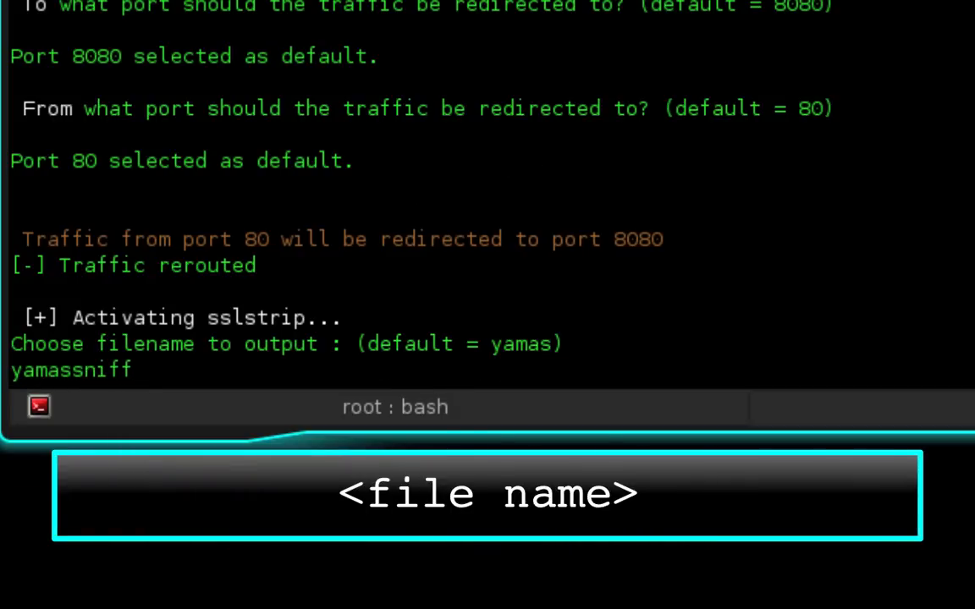
key("Return")
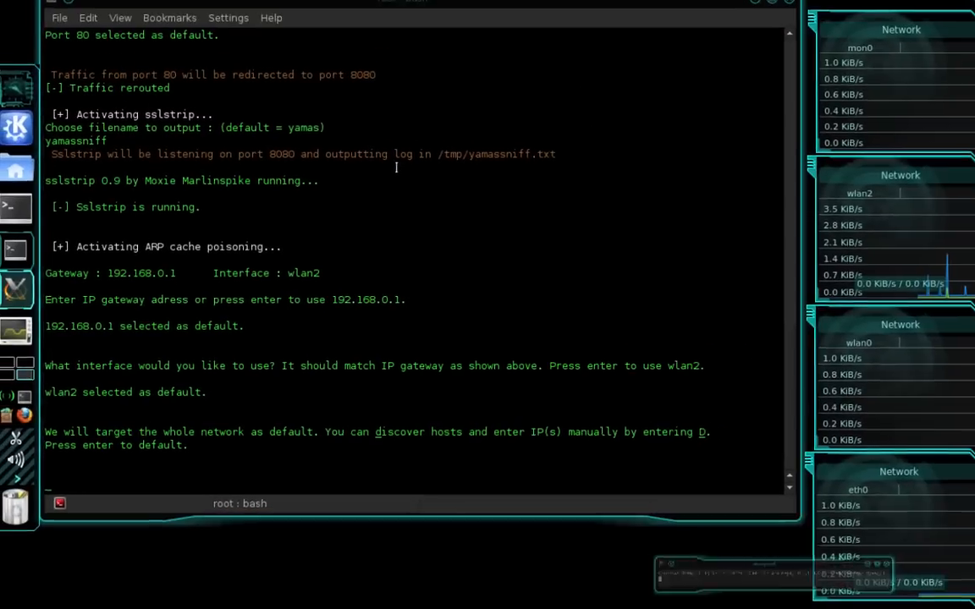
Step: Accept targeting the whole network for ARP poisoning on gateway 192.168.0.1 via wlan2
key("Return")
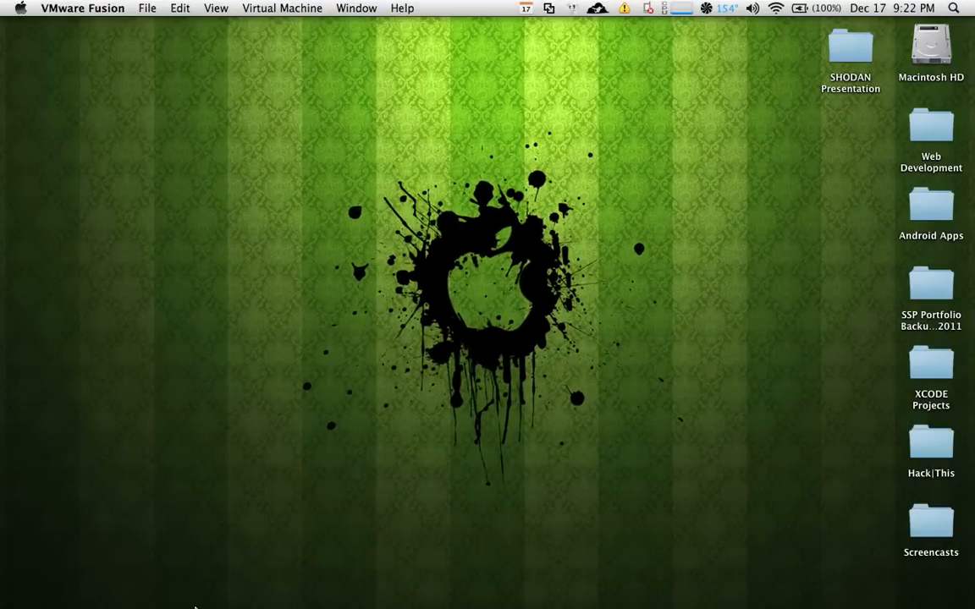
mouse_move(200, 423)
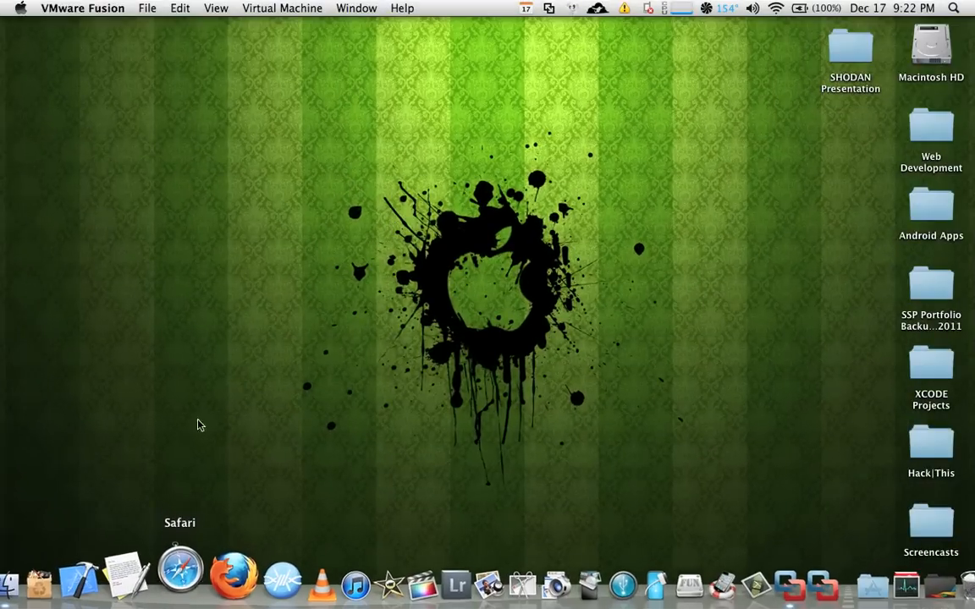
Step: Launch Safari and submit a Yahoo Mail sign-in with the fake ID and password
left_click(180, 572)
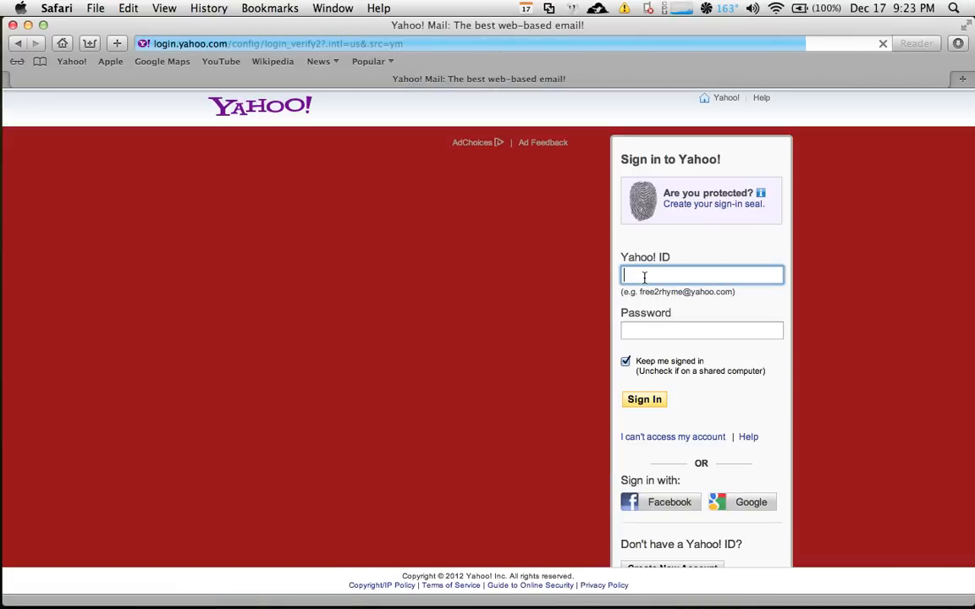
type("fakeemail@yahoo.com")
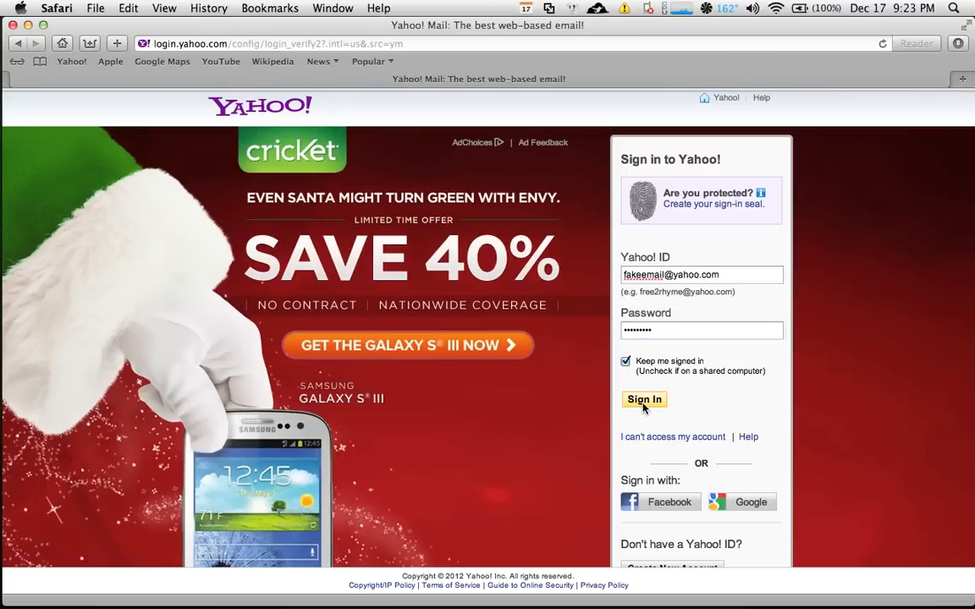
left_click(643, 399)
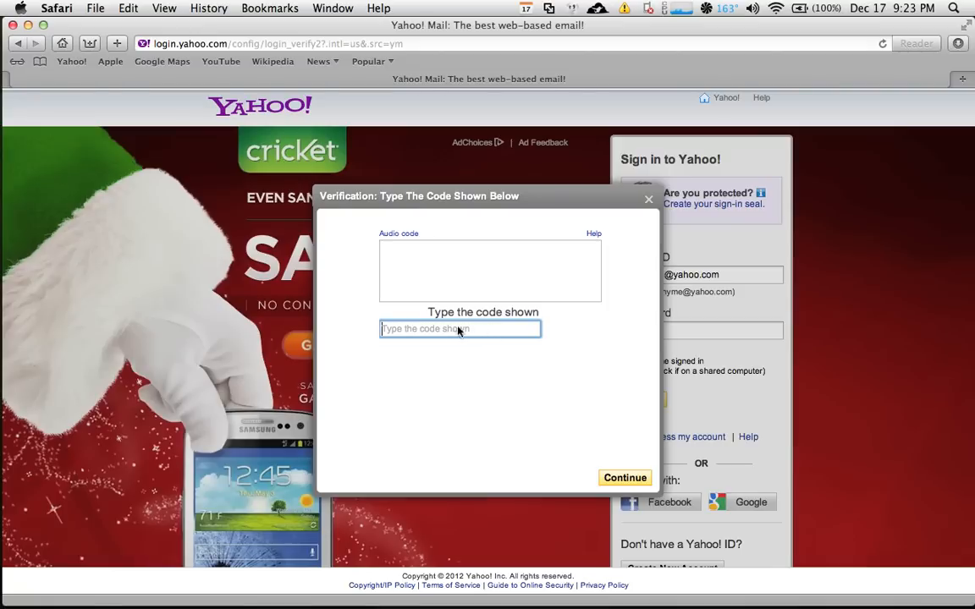